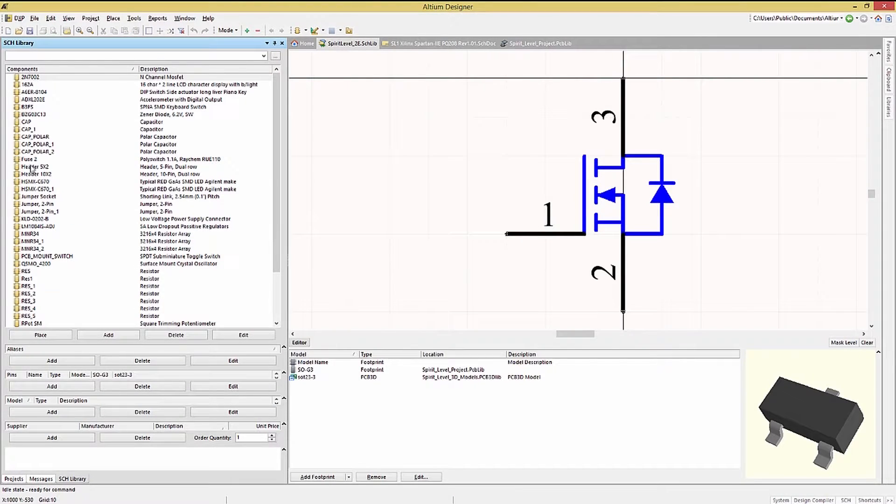
Preview the Header 10X2 symbol, then return to the Projects panel's file list.
{"action": "left_click", "coordinate": [36, 174]}
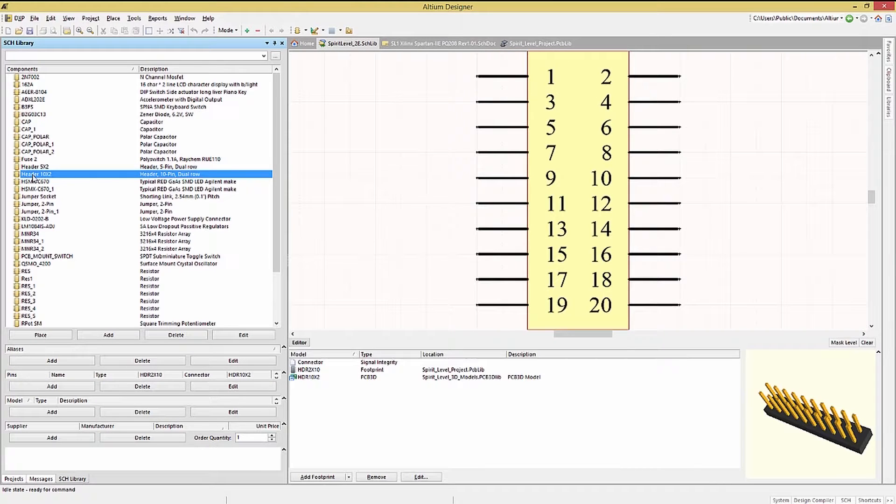
{"action": "mouse_move", "coordinate": [31, 468]}
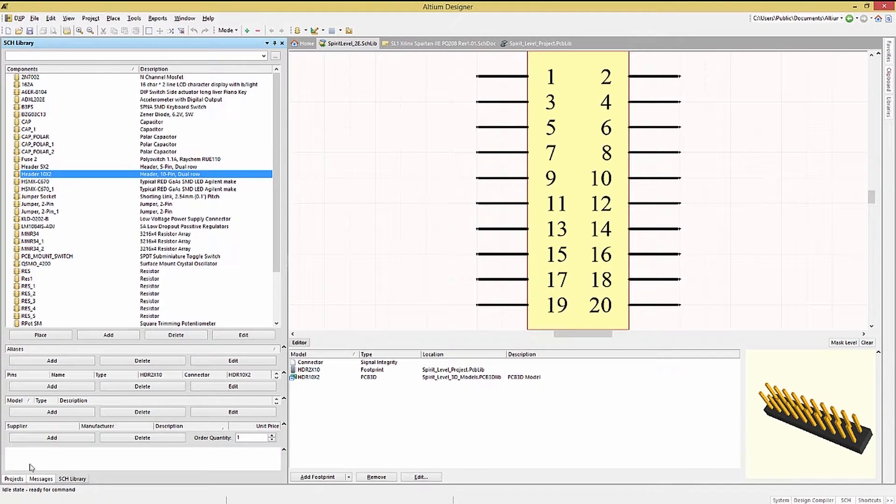
{"action": "left_click", "coordinate": [13, 478]}
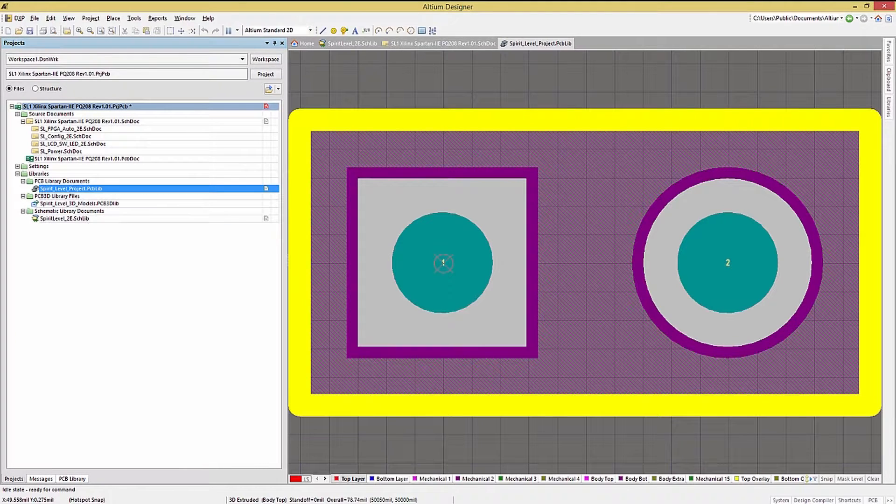
Browse the PCB Library footprints, viewing HDR2X5_LP, then go back to Projects.
{"action": "left_click", "coordinate": [71, 478]}
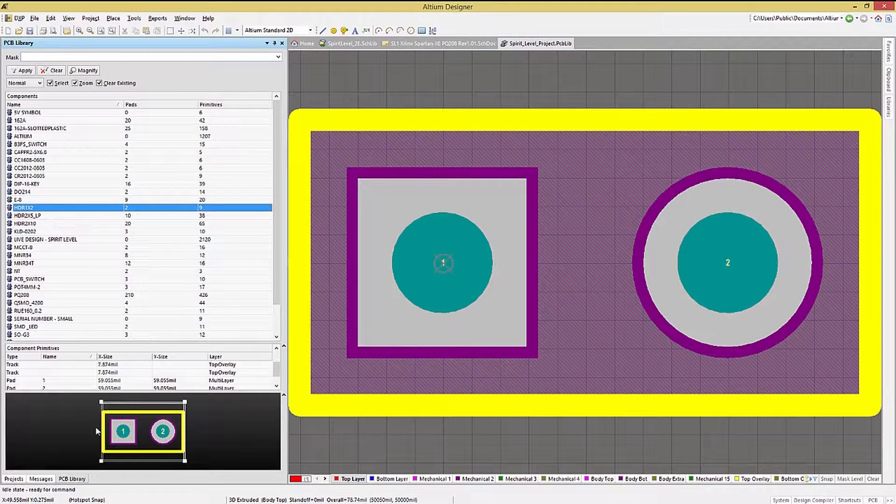
{"action": "left_click", "coordinate": [28, 215]}
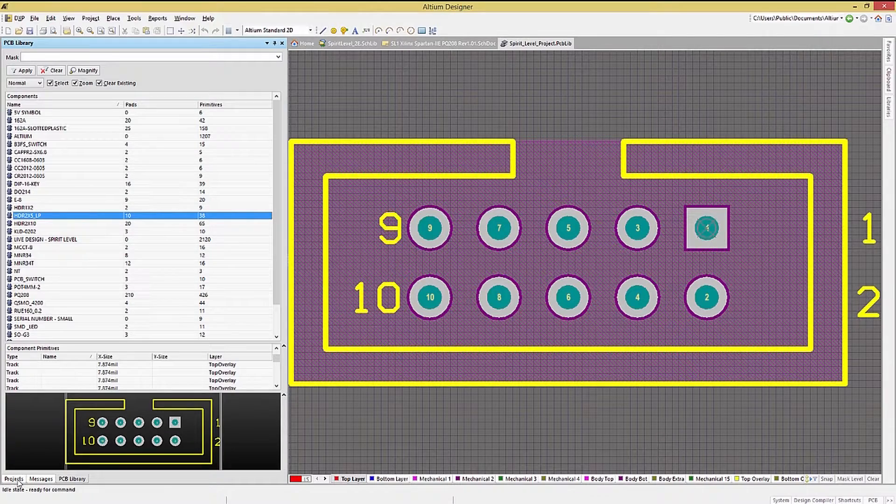
{"action": "left_click", "coordinate": [13, 479]}
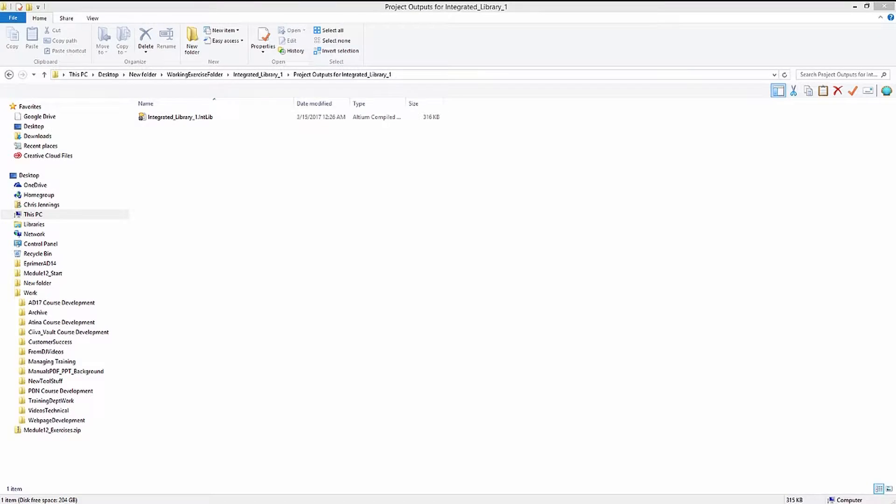
Leave File Explorer and open Altium's Available Libraries dialog from the Libraries panel.
{"action": "left_click", "coordinate": [181, 117]}
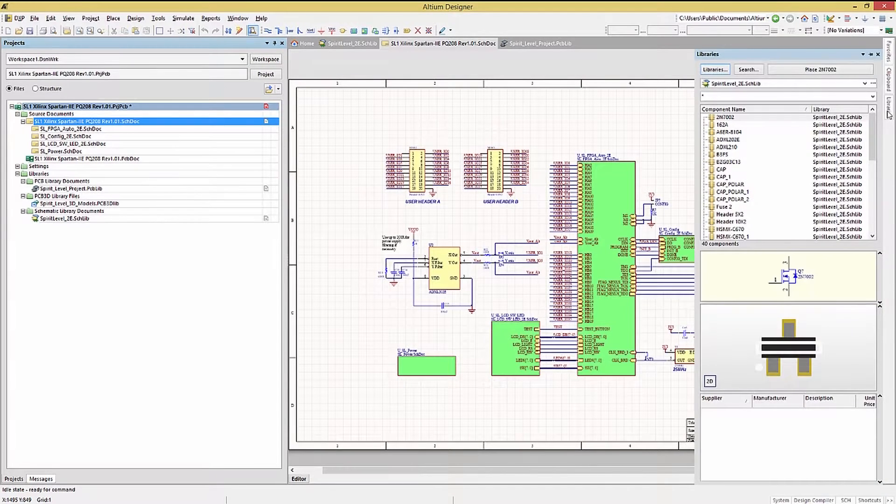
{"action": "left_click", "coordinate": [714, 70]}
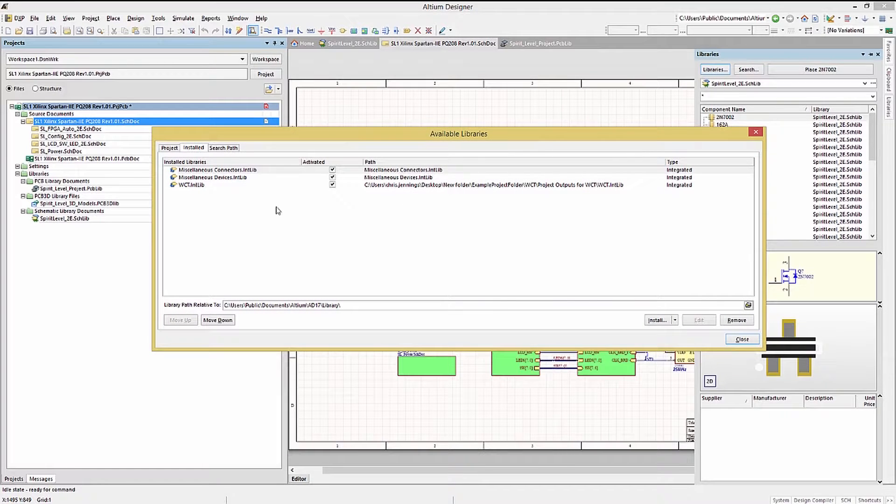
{"action": "left_click", "coordinate": [217, 170]}
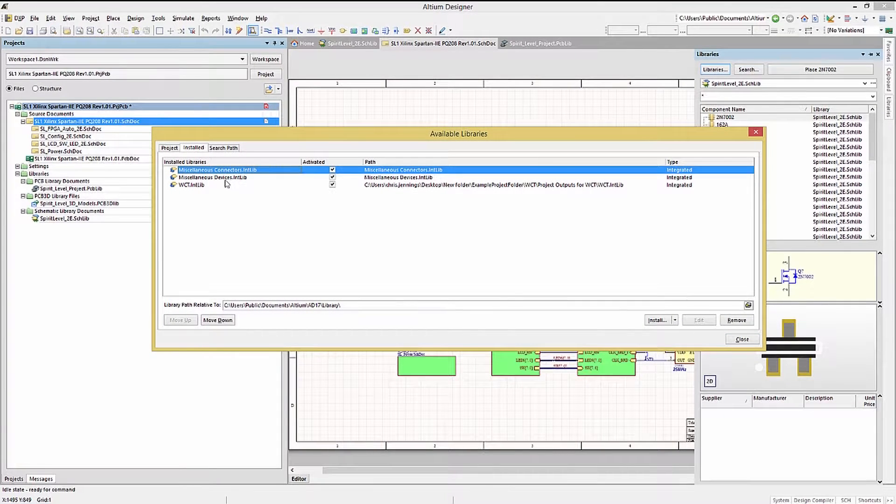
{"action": "left_click", "coordinate": [213, 178]}
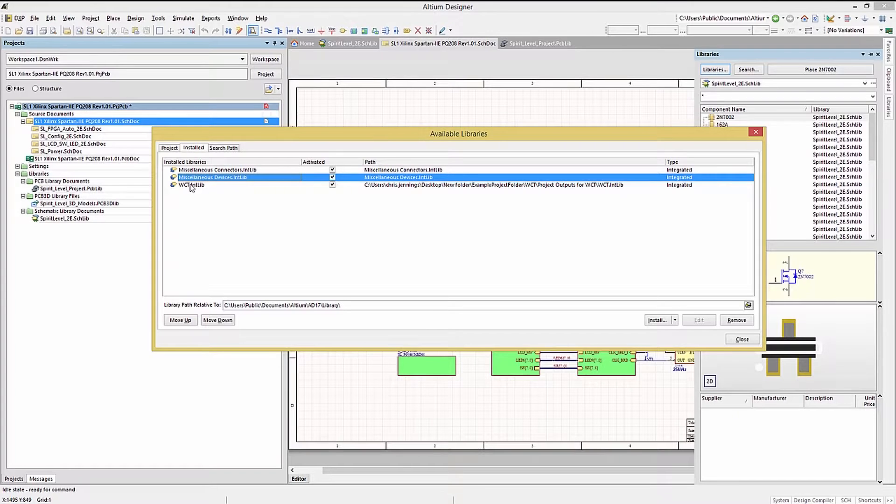
{"action": "left_click", "coordinate": [192, 185]}
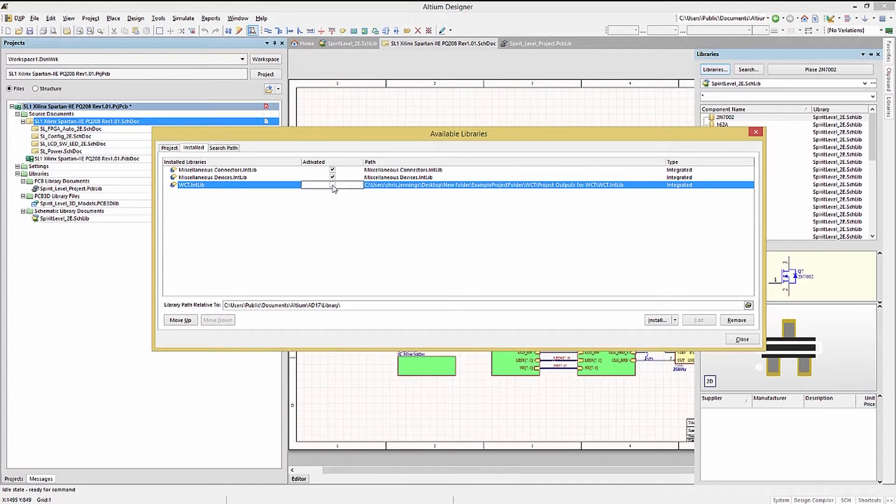
{"action": "left_click", "coordinate": [332, 185]}
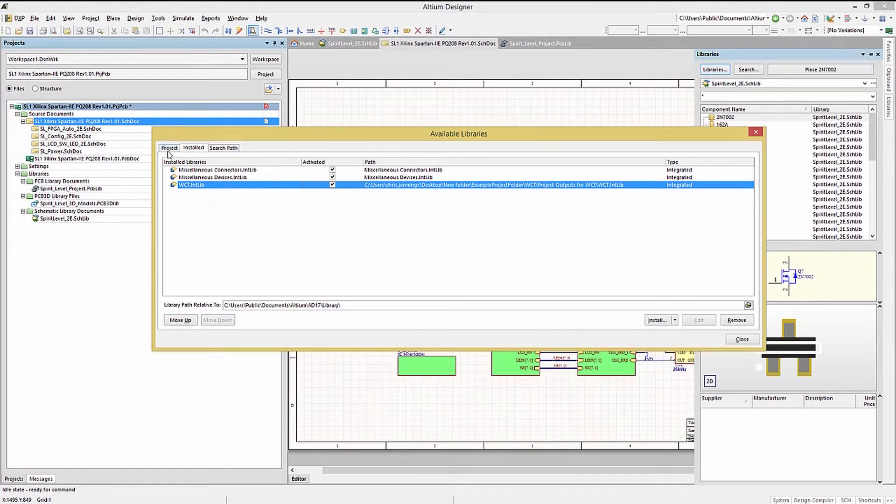
Move Spirit_Level_Project.PcbLib up then back down in the Project libraries list, and start Add Library.
{"action": "left_click", "coordinate": [169, 147]}
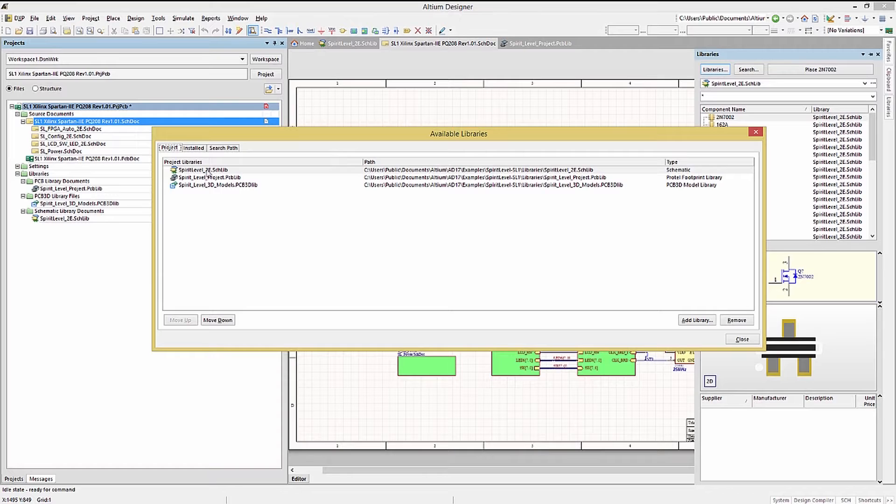
{"action": "left_click", "coordinate": [209, 178]}
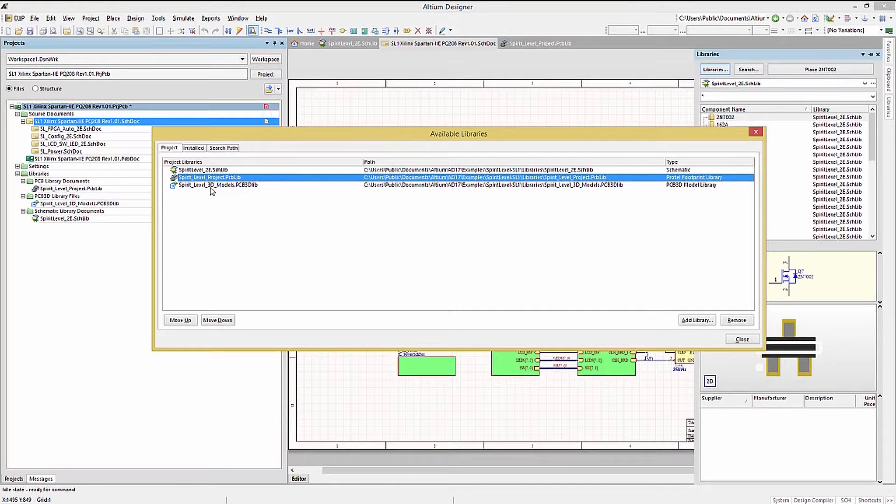
{"action": "left_click", "coordinate": [217, 185]}
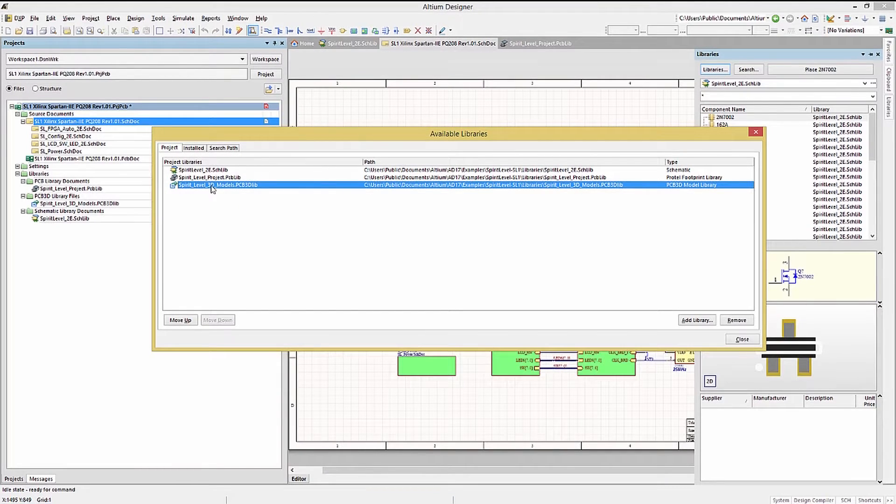
{"action": "mouse_move", "coordinate": [212, 184]}
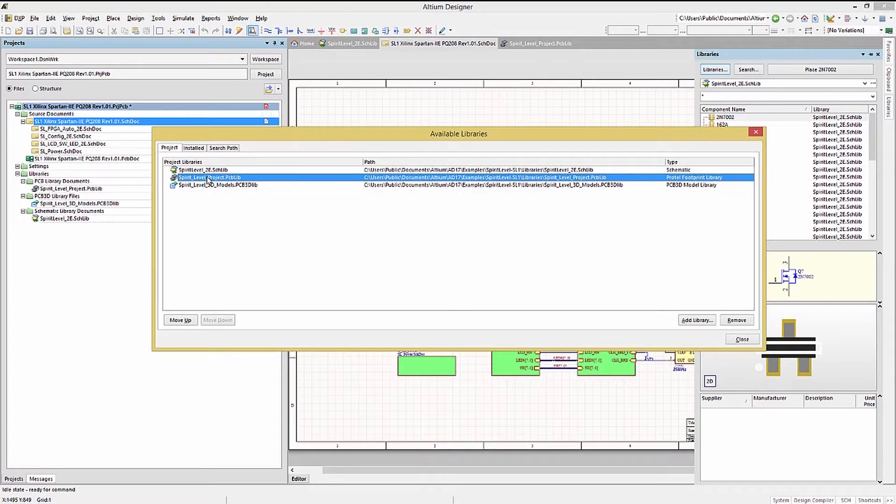
{"action": "left_click", "coordinate": [218, 319]}
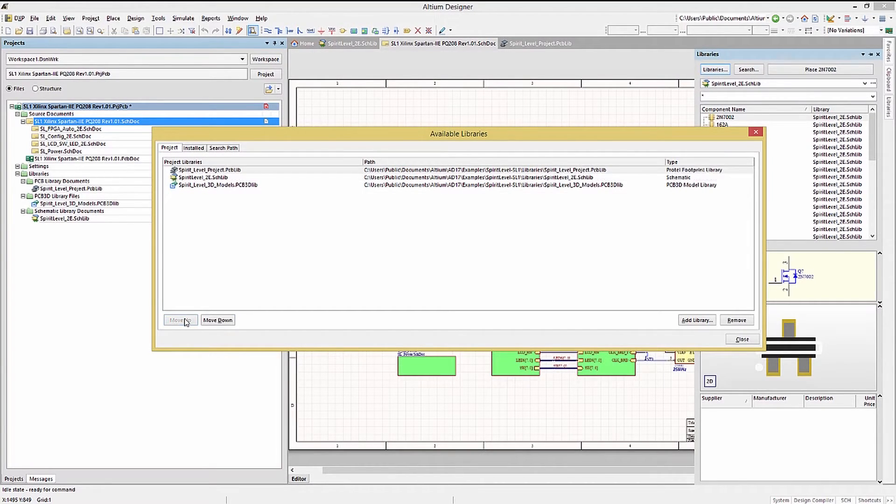
{"action": "left_click", "coordinate": [180, 320]}
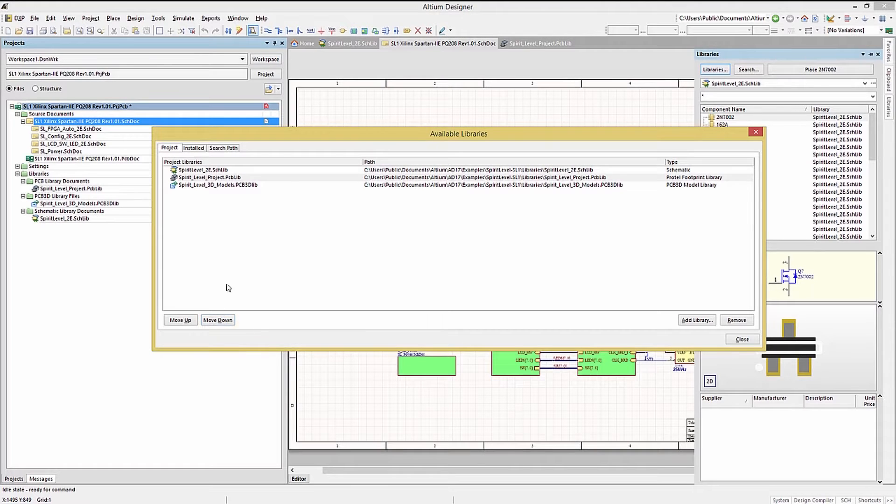
{"action": "left_click", "coordinate": [208, 178]}
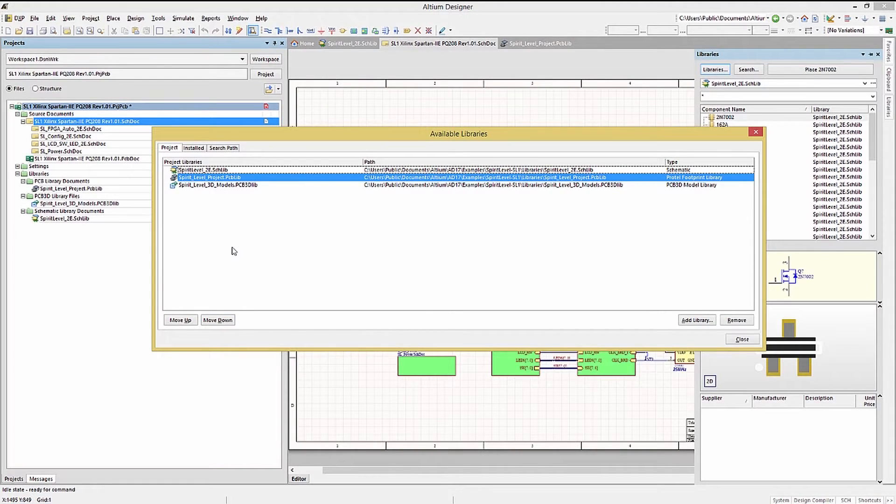
{"action": "mouse_move", "coordinate": [339, 264]}
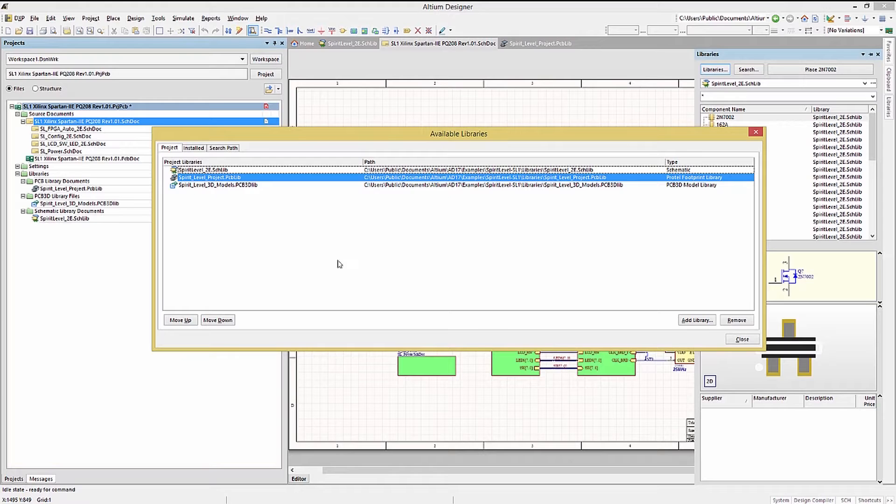
{"action": "left_click", "coordinate": [697, 320]}
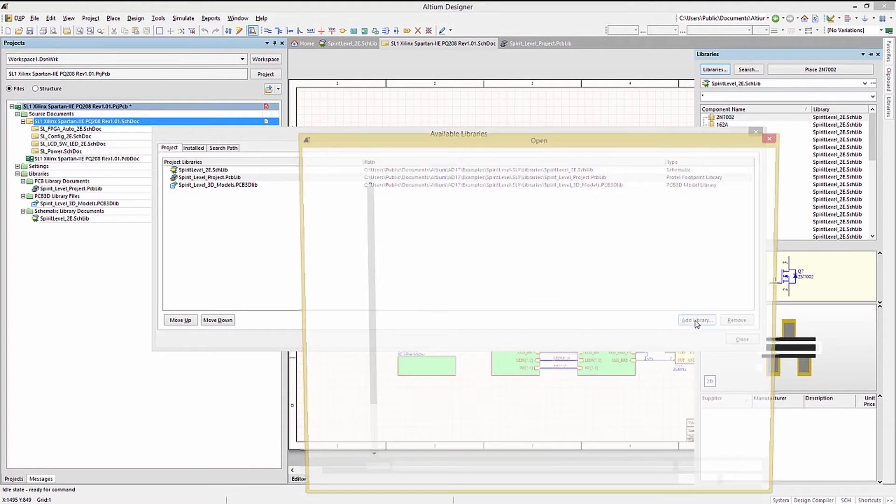
Add Simulation Special Function.IntLib from the Simulation folder as a project library.
{"action": "left_click", "coordinate": [696, 320]}
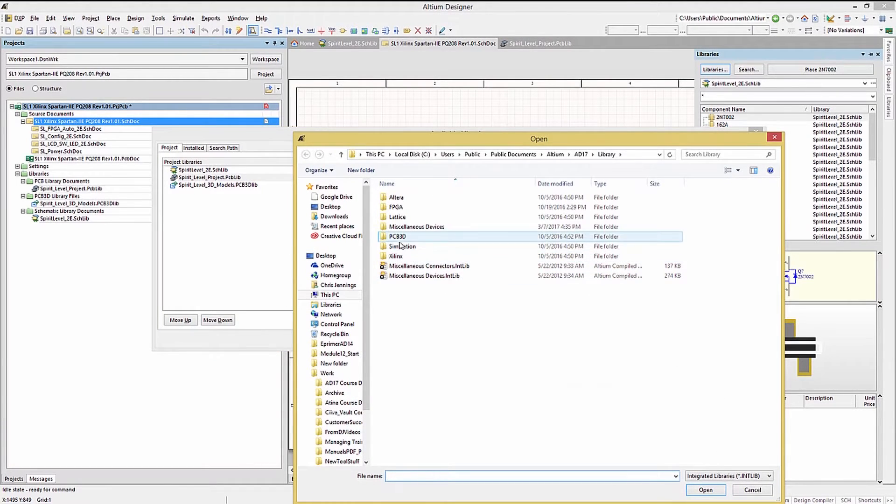
{"action": "double_click", "coordinate": [402, 246]}
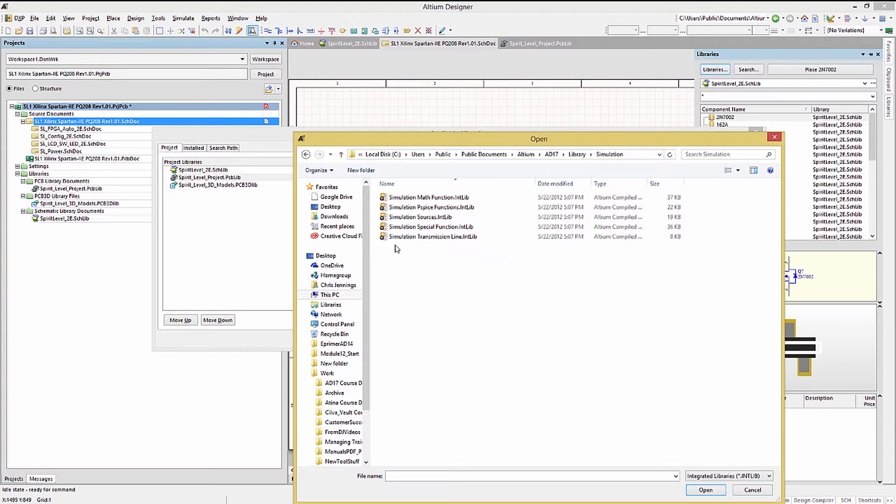
{"action": "left_click", "coordinate": [431, 227]}
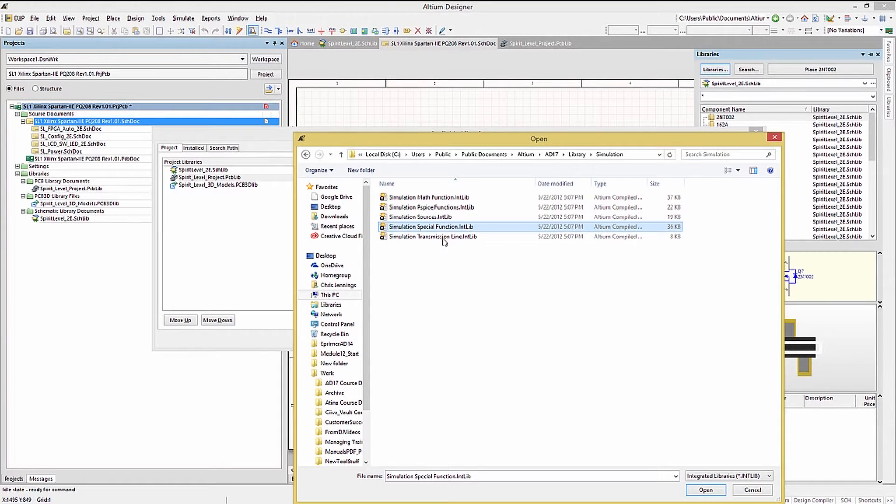
{"action": "left_click", "coordinate": [706, 490]}
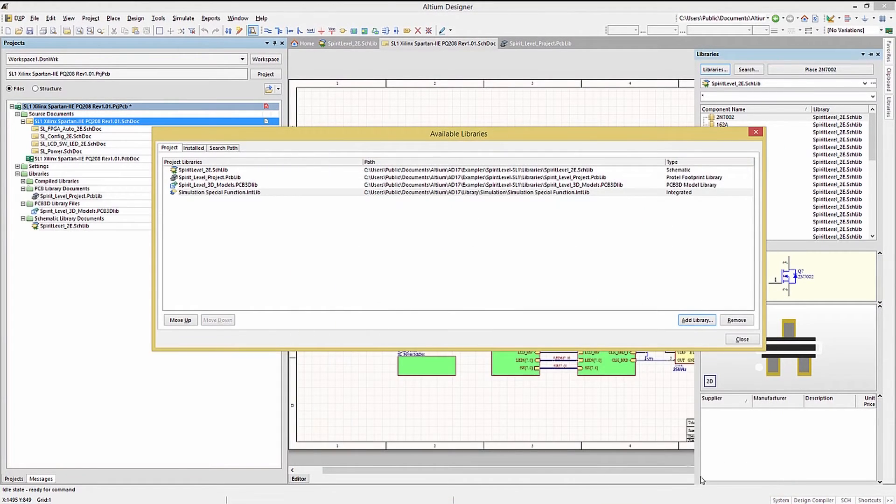
Remove Simulation Special Function.IntLib from the Project tab's library list.
{"action": "left_click", "coordinate": [219, 192]}
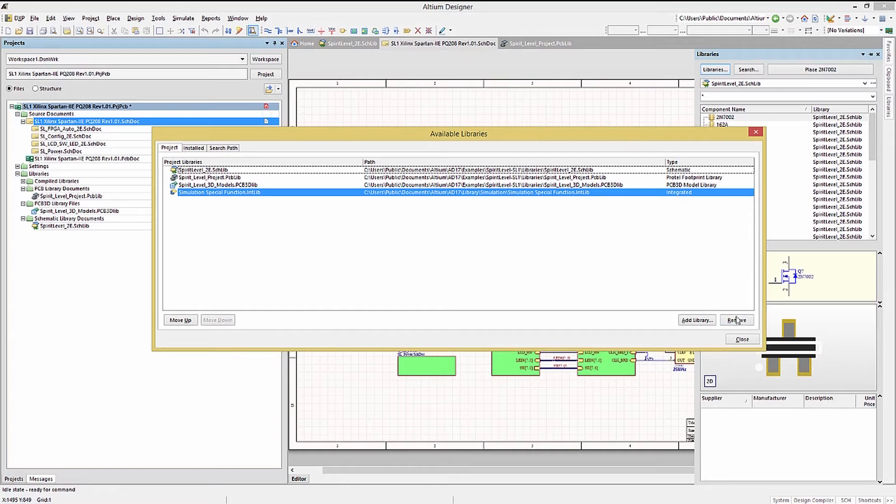
{"action": "left_click", "coordinate": [737, 321]}
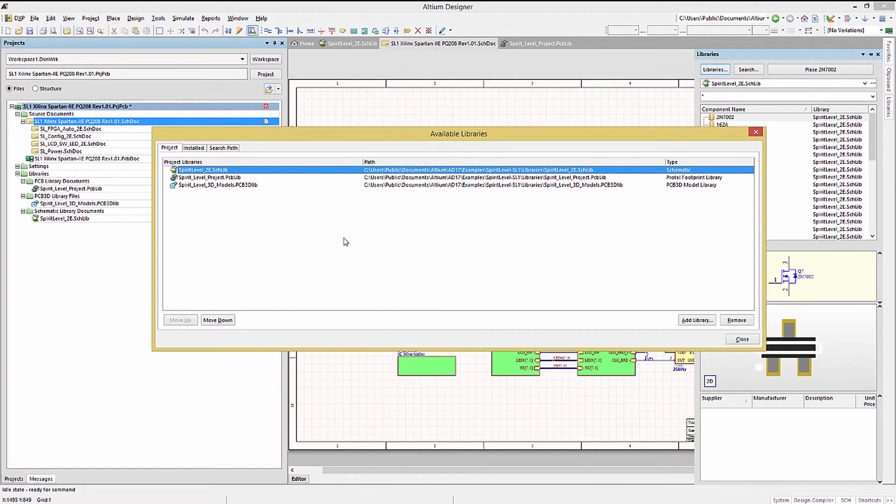